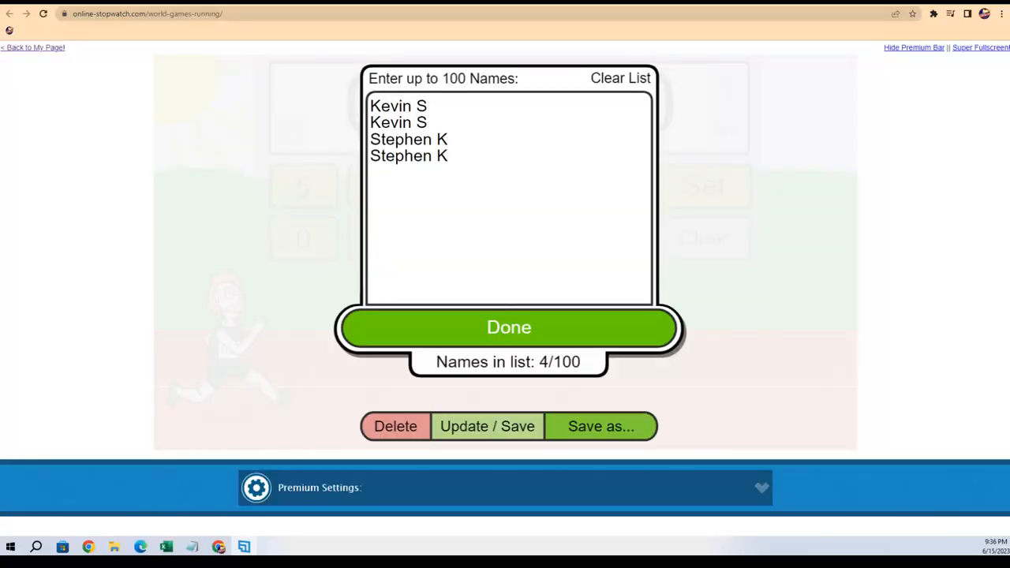
pyautogui.click(509, 327)
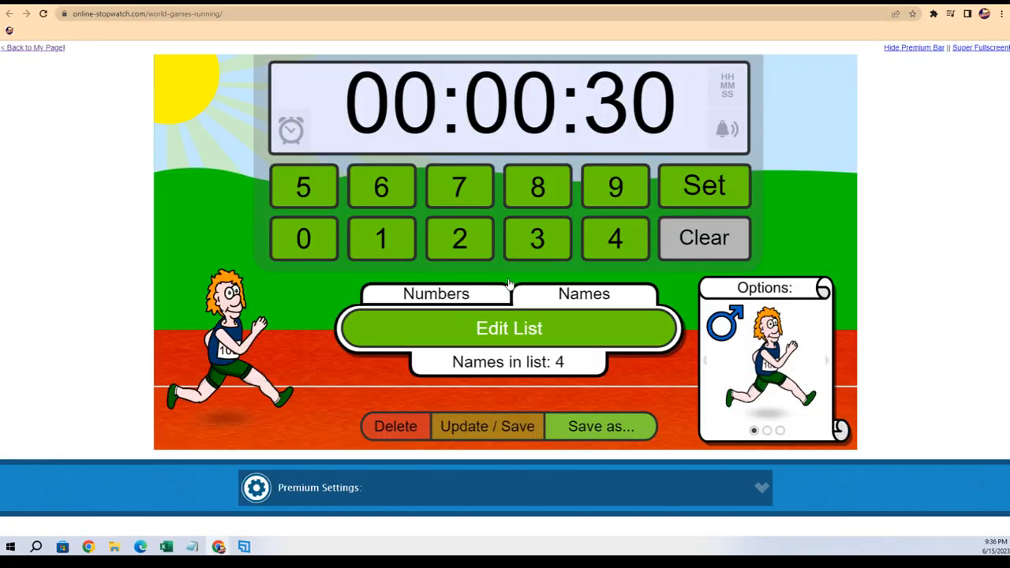
# Set the race with the four runners, shuffle them twice, and start the 30-second countdown
pyautogui.click(704, 186)
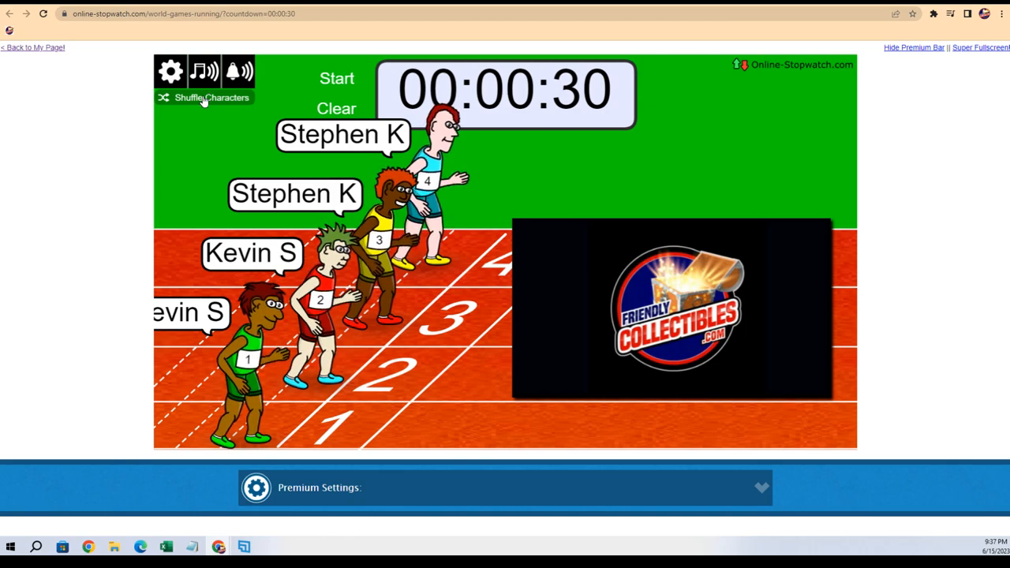
pyautogui.click(171, 71)
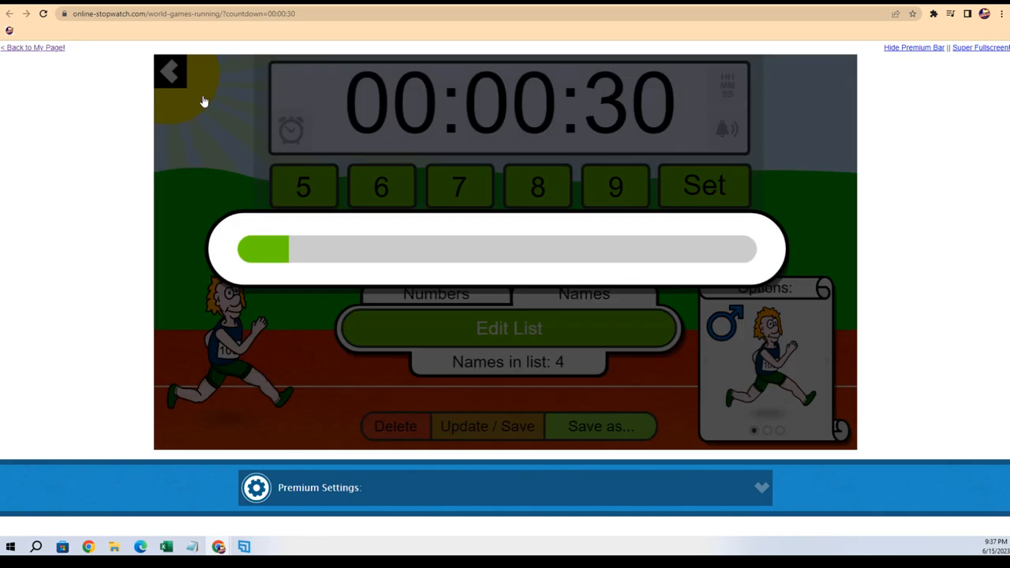
pyautogui.click(170, 71)
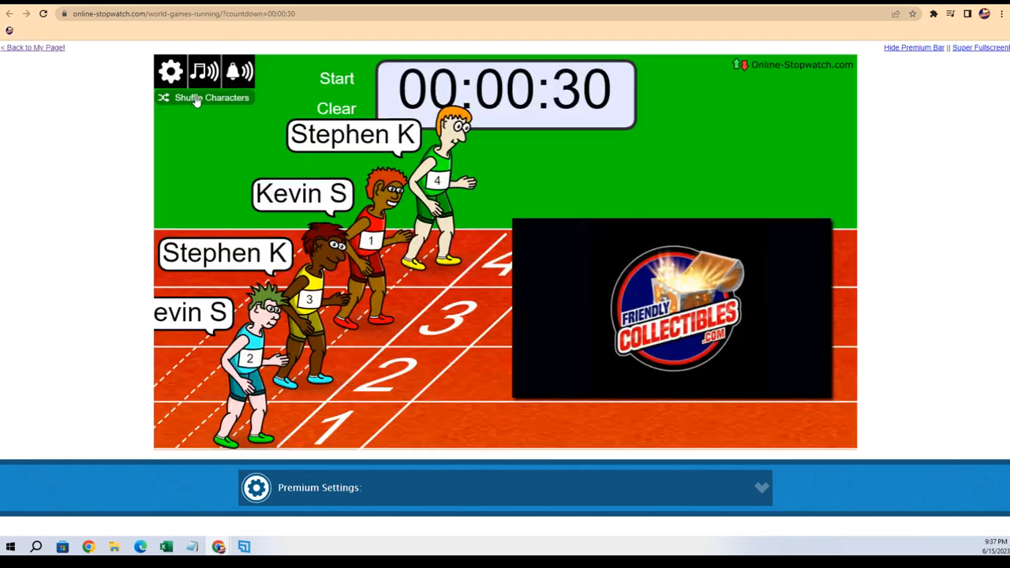
pyautogui.click(336, 79)
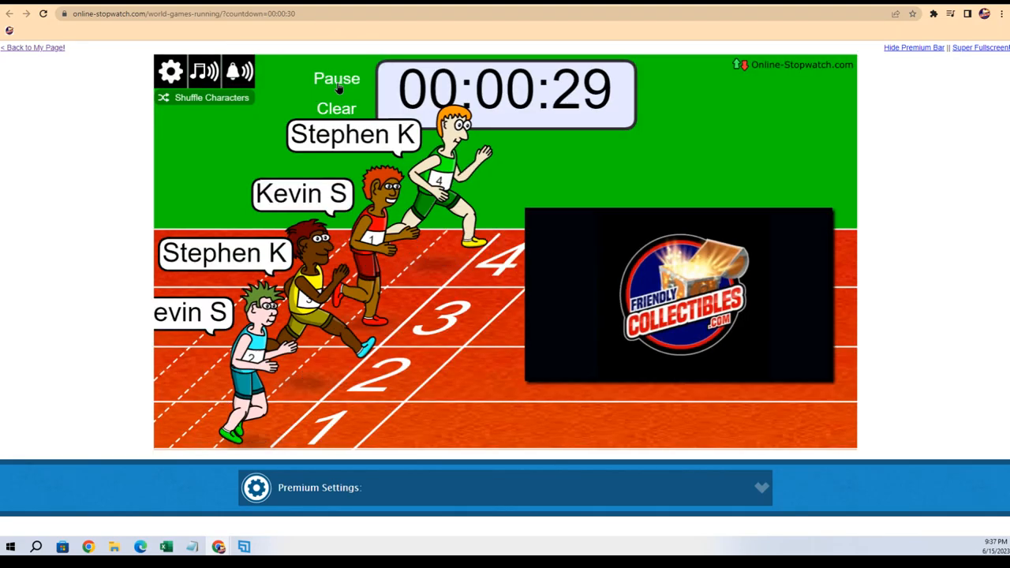